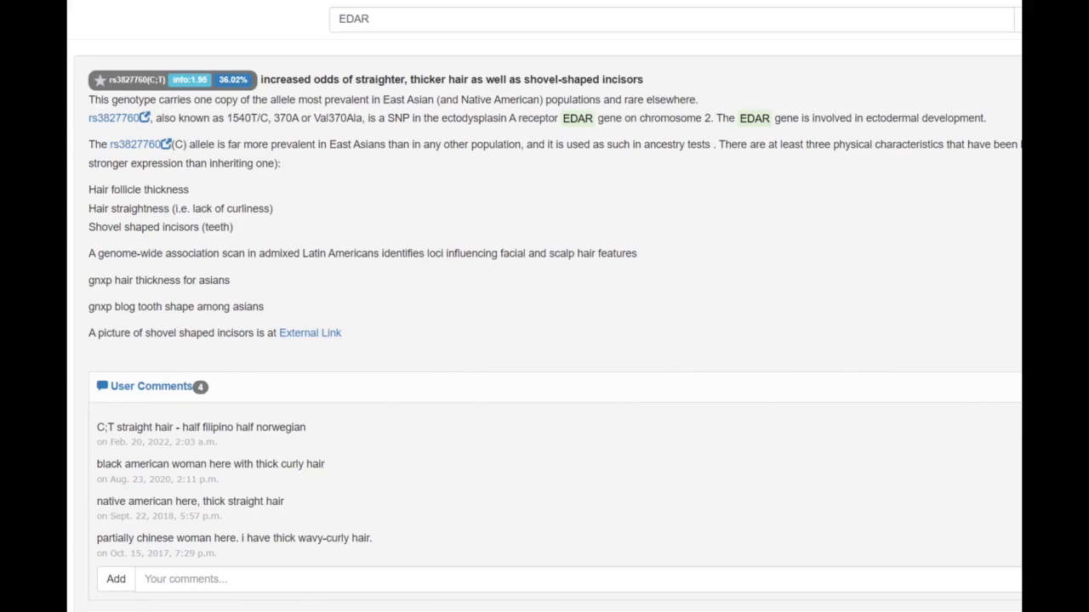
Search the trait reports for 'myopia' after reviewing the EDAR rs3827760 hair and incisor page
type("myopia")
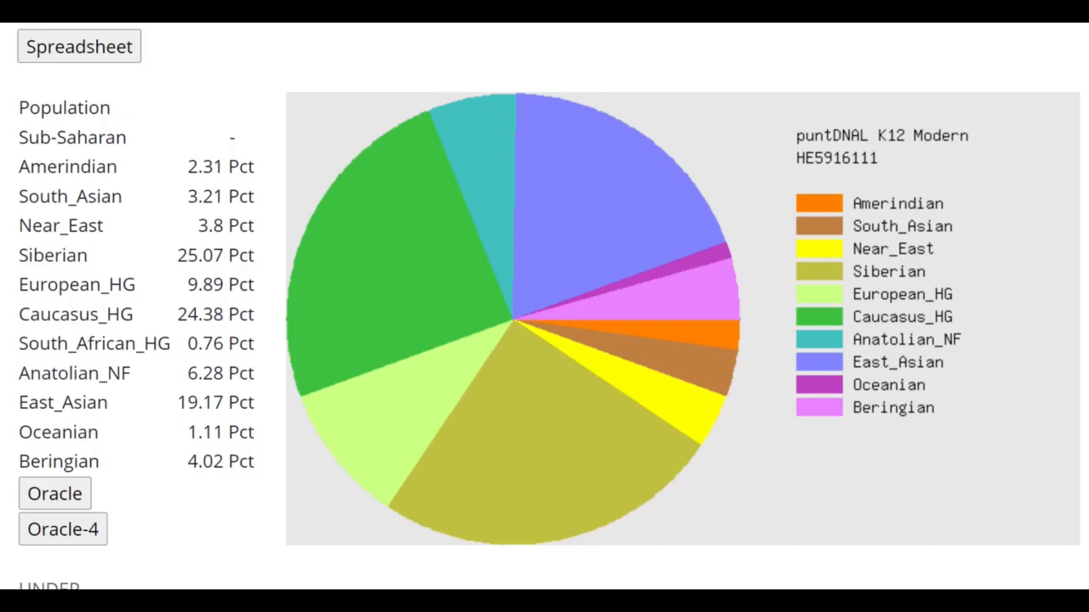
Run the Oracle to get mixed-mode pairs, topped by 81.7% Turkmen + 18.3% Tuvinian at distance 6.67
left_click(63, 530)
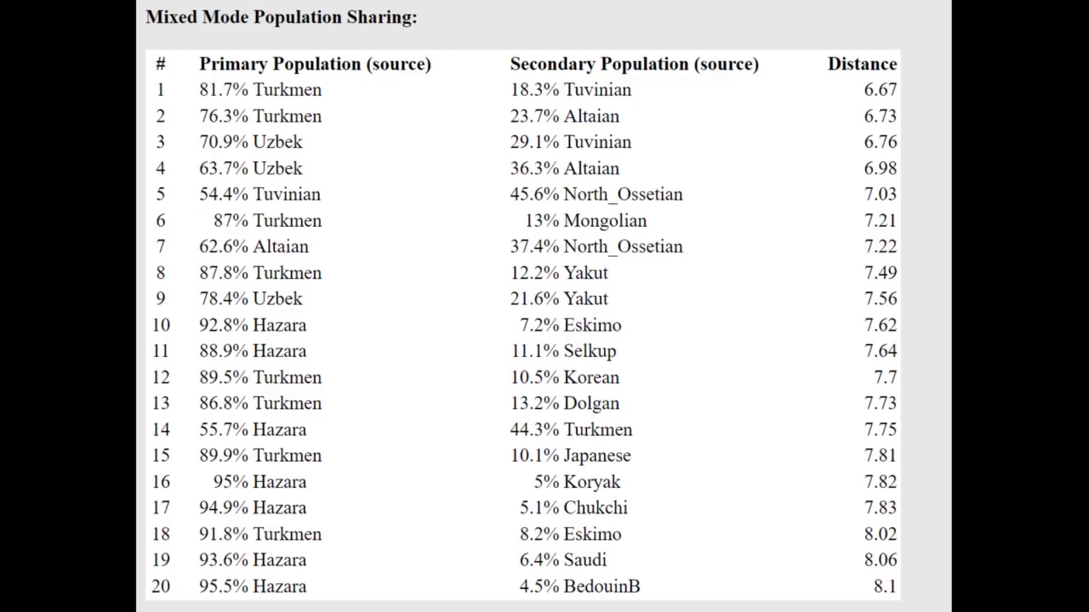